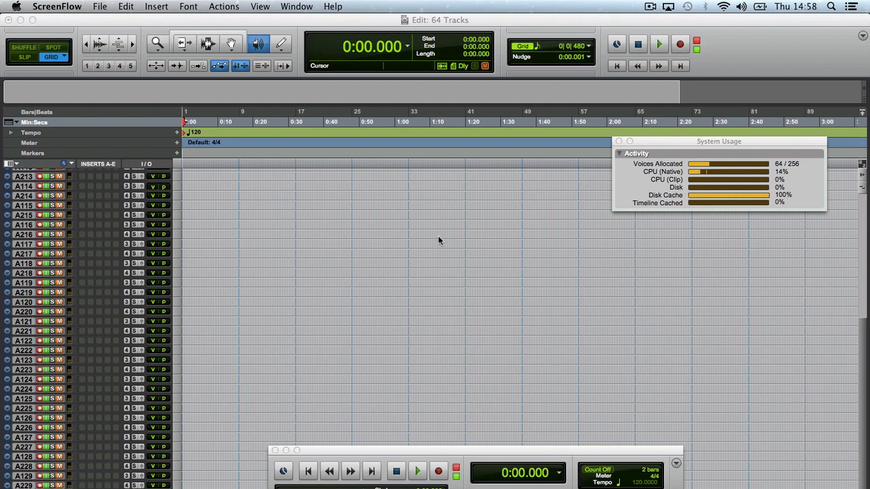
mouse_move(248, 87)
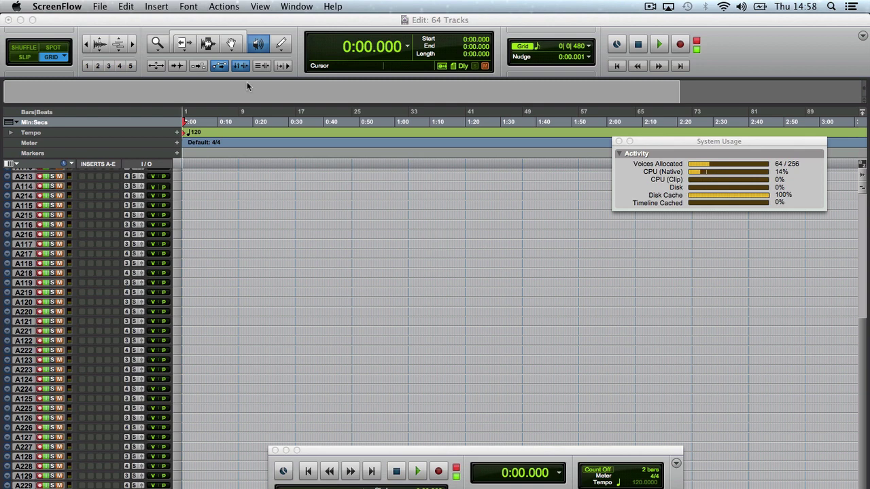
Review the Mac's hardware specifications from the system menu
left_click(31, 5)
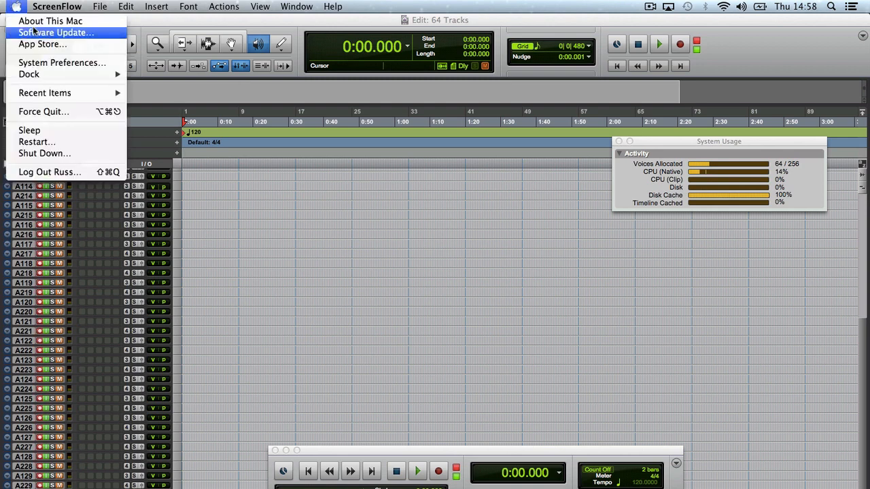
left_click(51, 17)
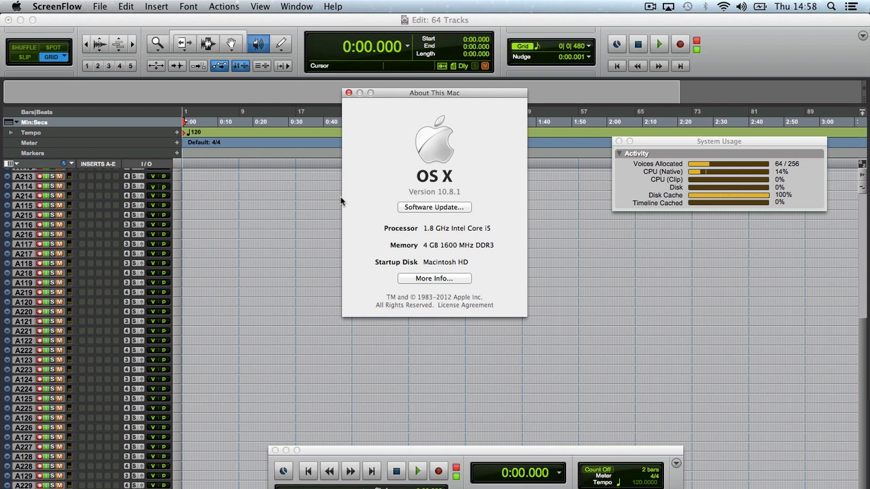
left_click(345, 92)
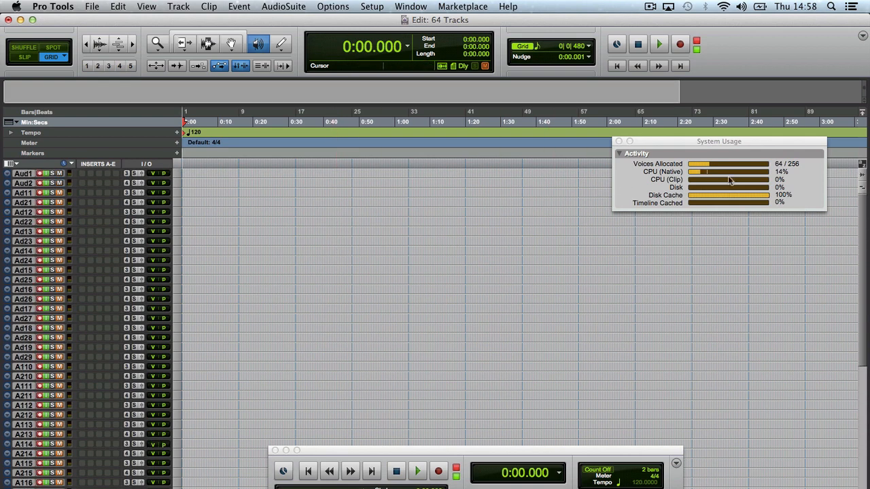
Check the session's Playback Engine settings for the 64-sample buffer
left_click(369, 6)
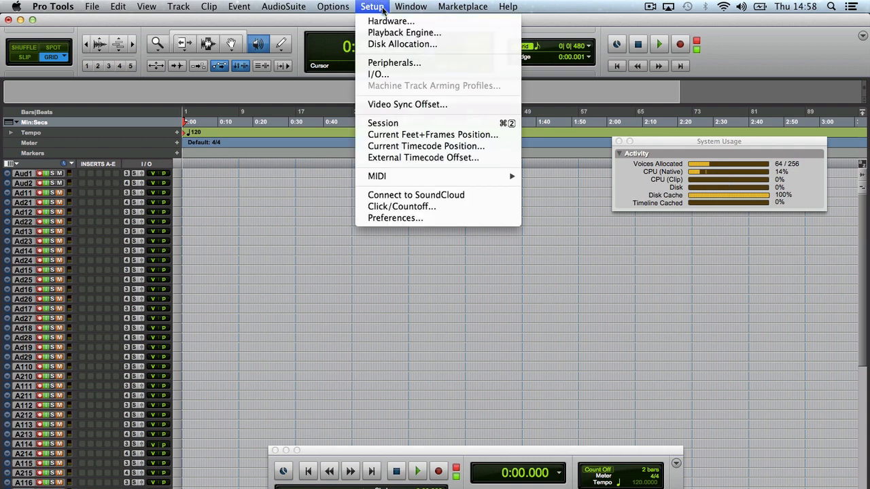
left_click(398, 31)
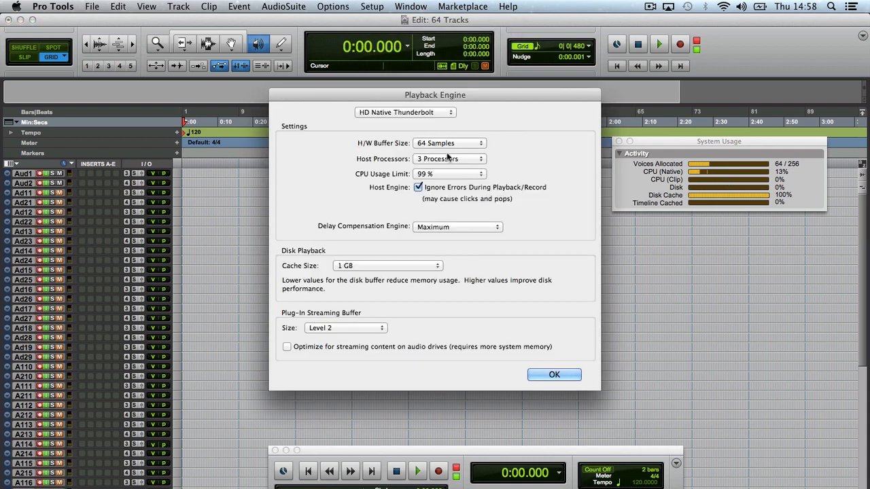
mouse_move(462, 230)
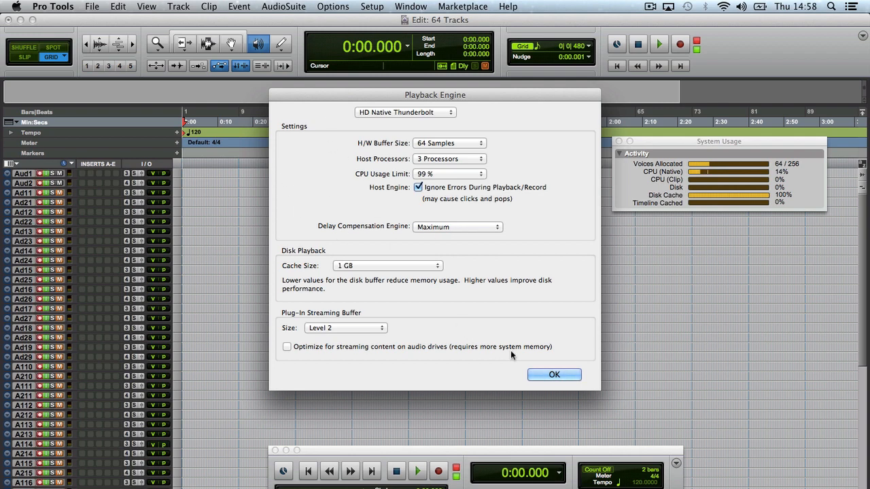
left_click(554, 375)
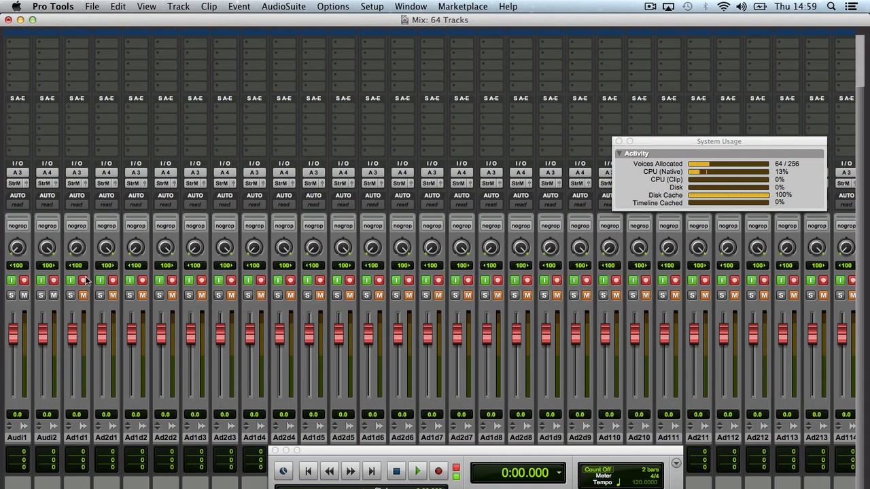
Record-enable the Transport and start recording live audio onto all armed tracks
scroll("right", 3)
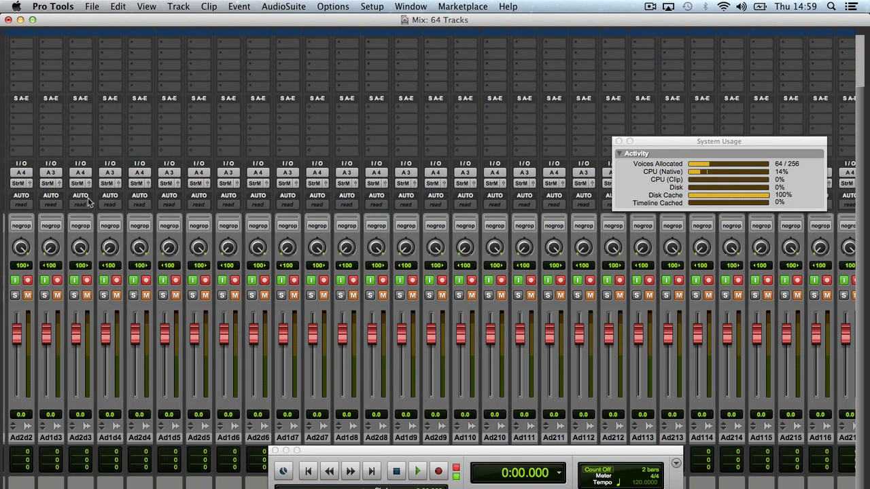
scroll("right", 3)
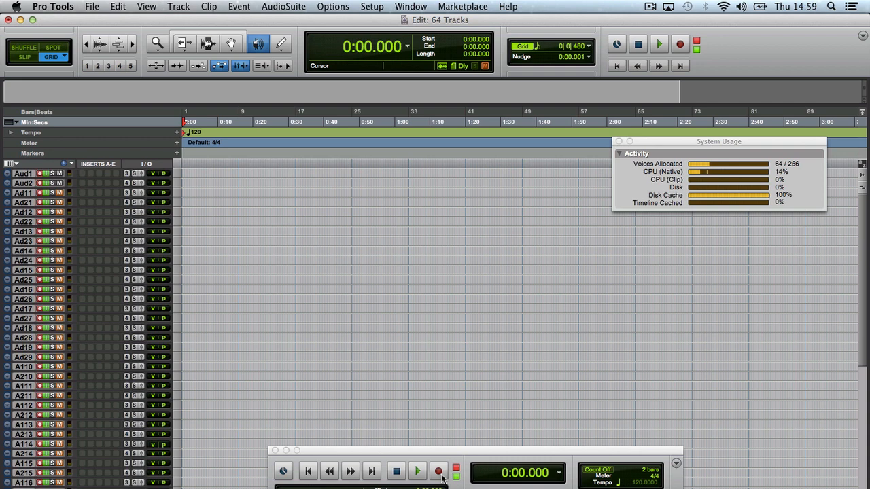
left_click(437, 470)
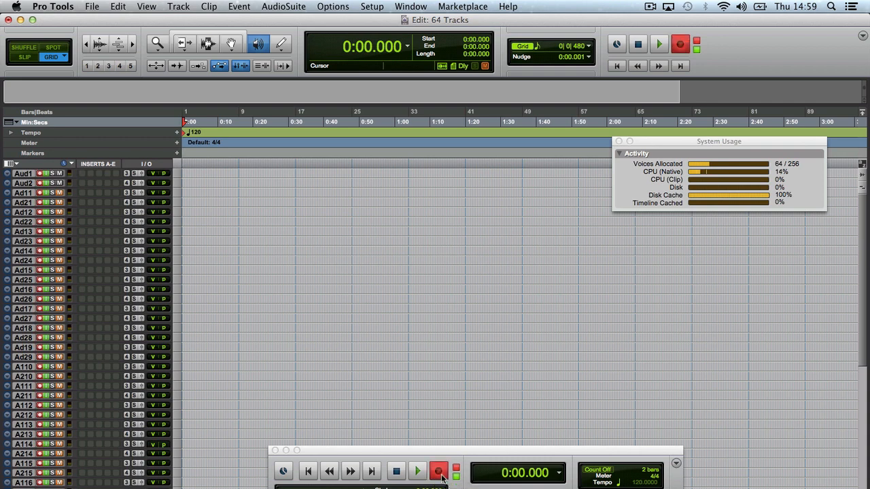
left_click(414, 471)
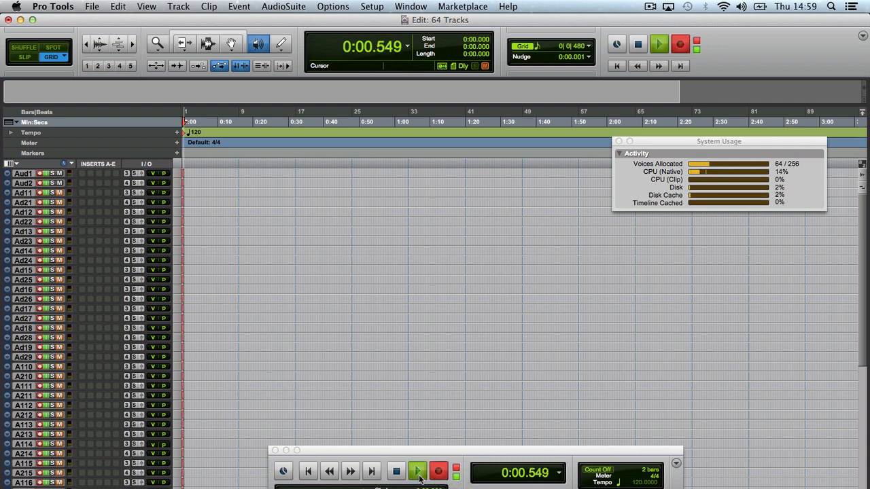
left_click(418, 469)
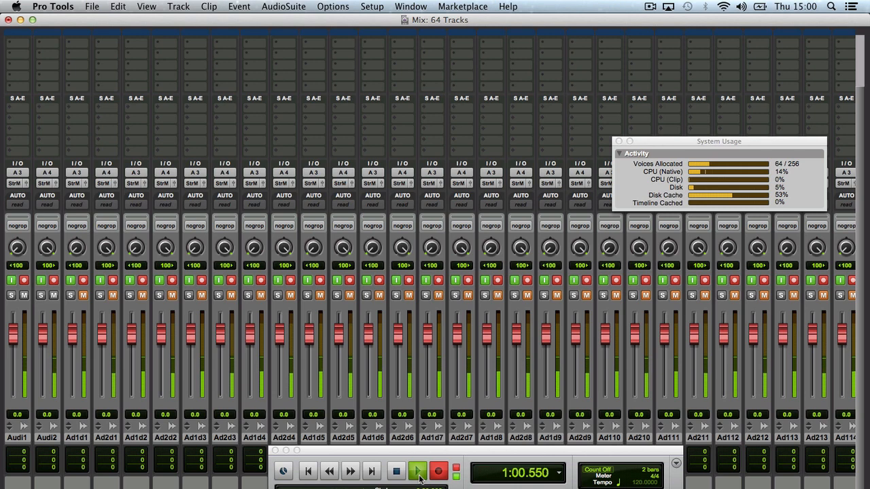
Let the 64-track recording pass run beyond ninety seconds, then stop it
left_click(416, 471)
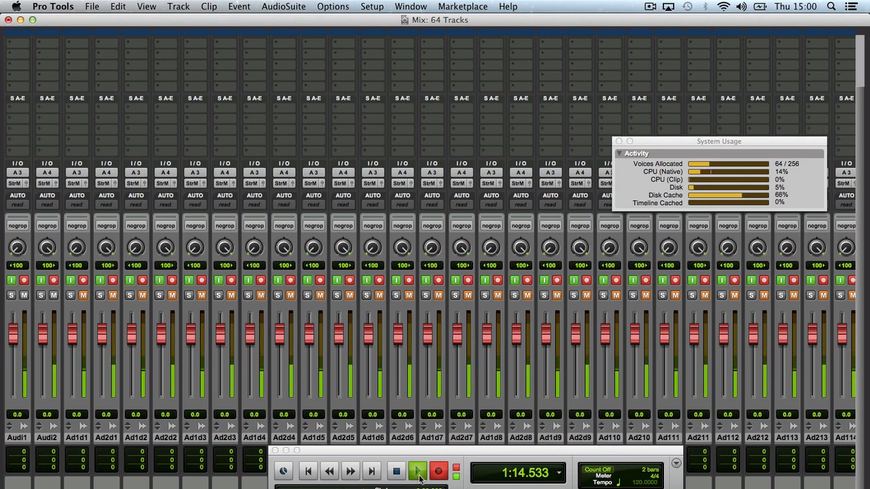
left_click(417, 468)
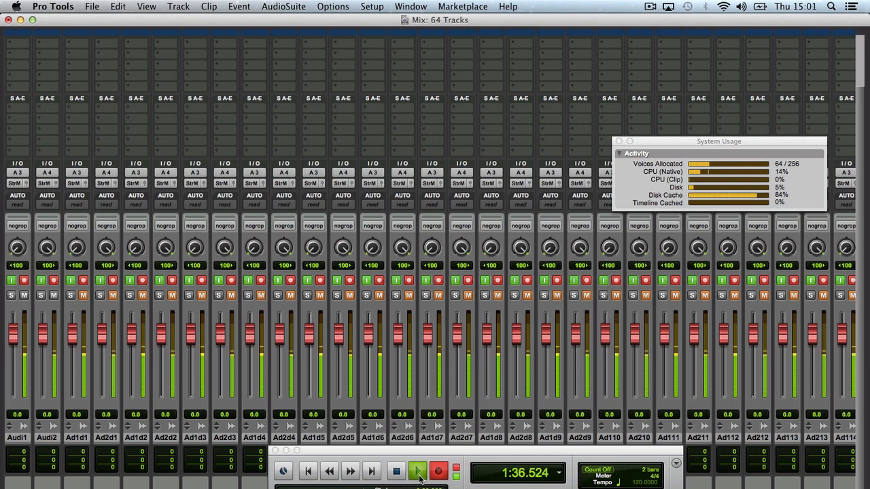
key("cmd+=")
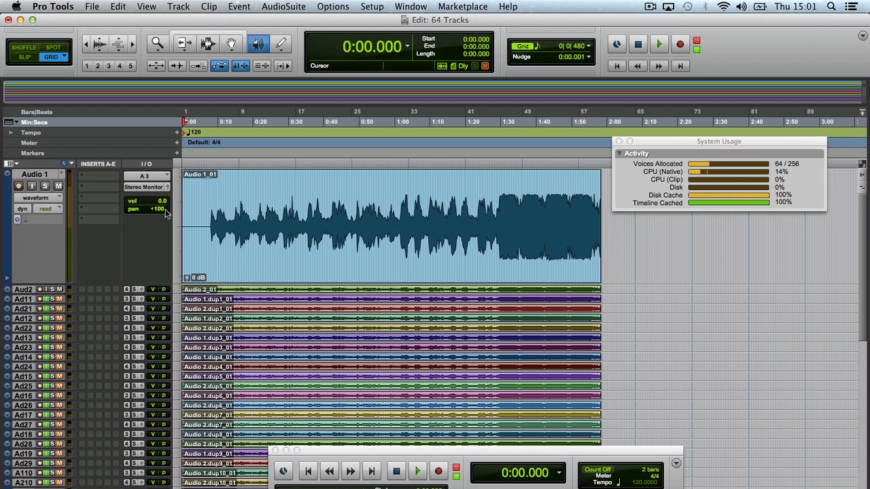
mouse_move(175, 292)
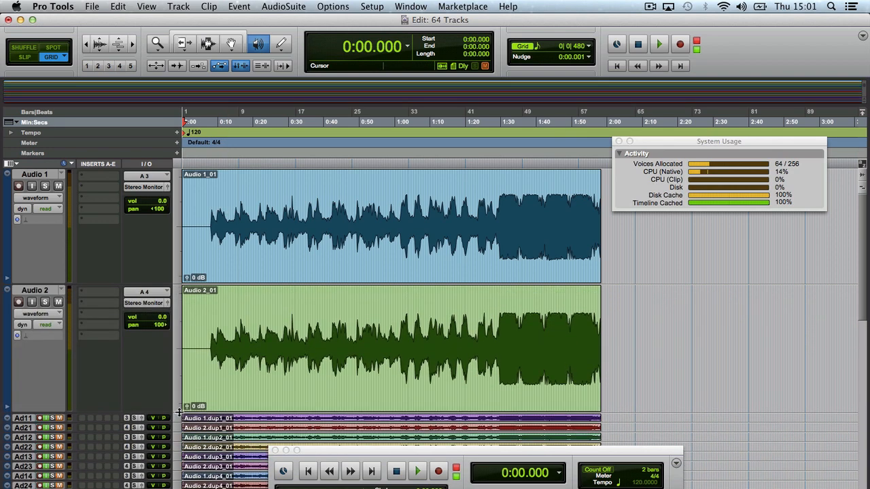
Play back the new recordings starting from the 0:07 mark on the timeline
left_click(207, 122)
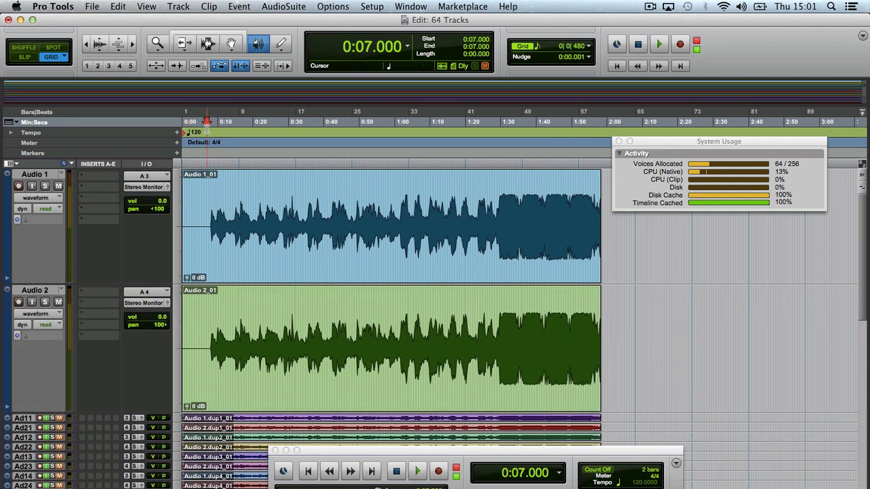
left_click(416, 471)
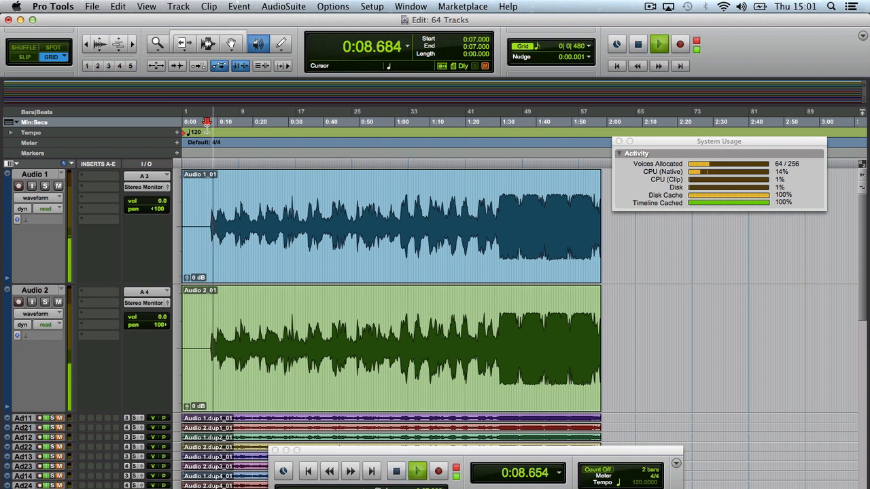